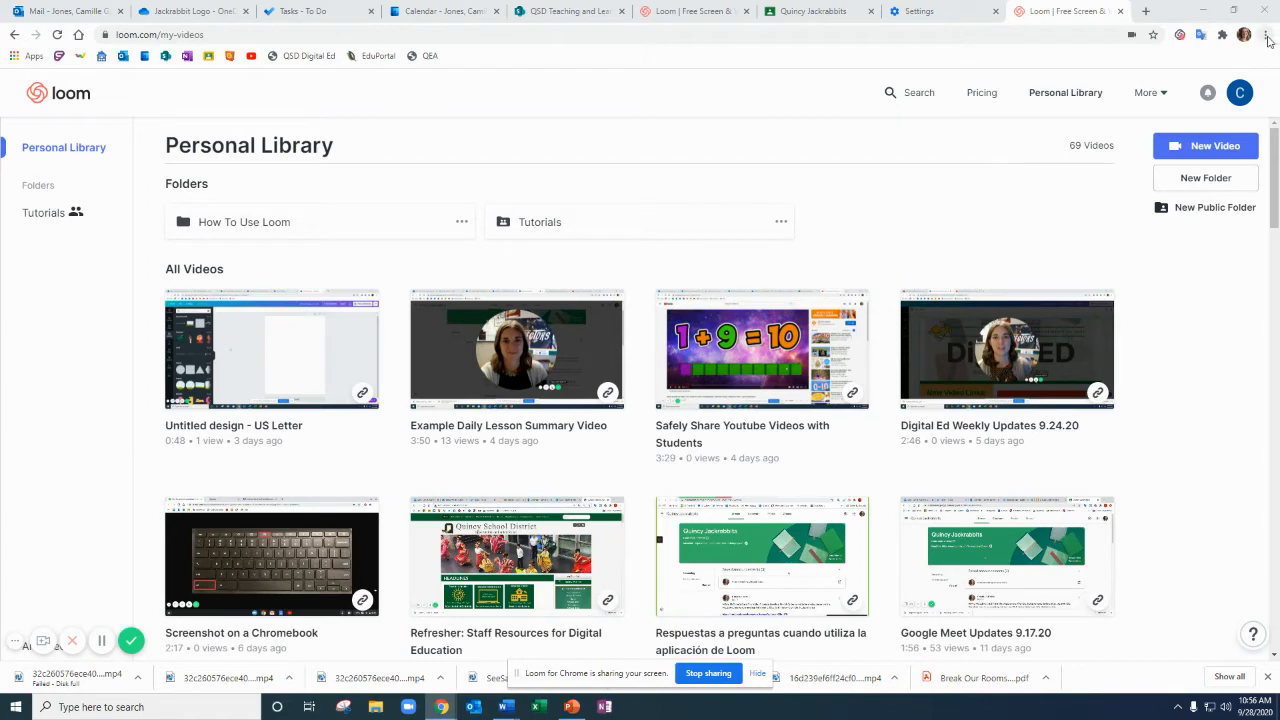
# - Bring up Chrome's settings page from the browser menu
pyautogui.click(1268, 36)
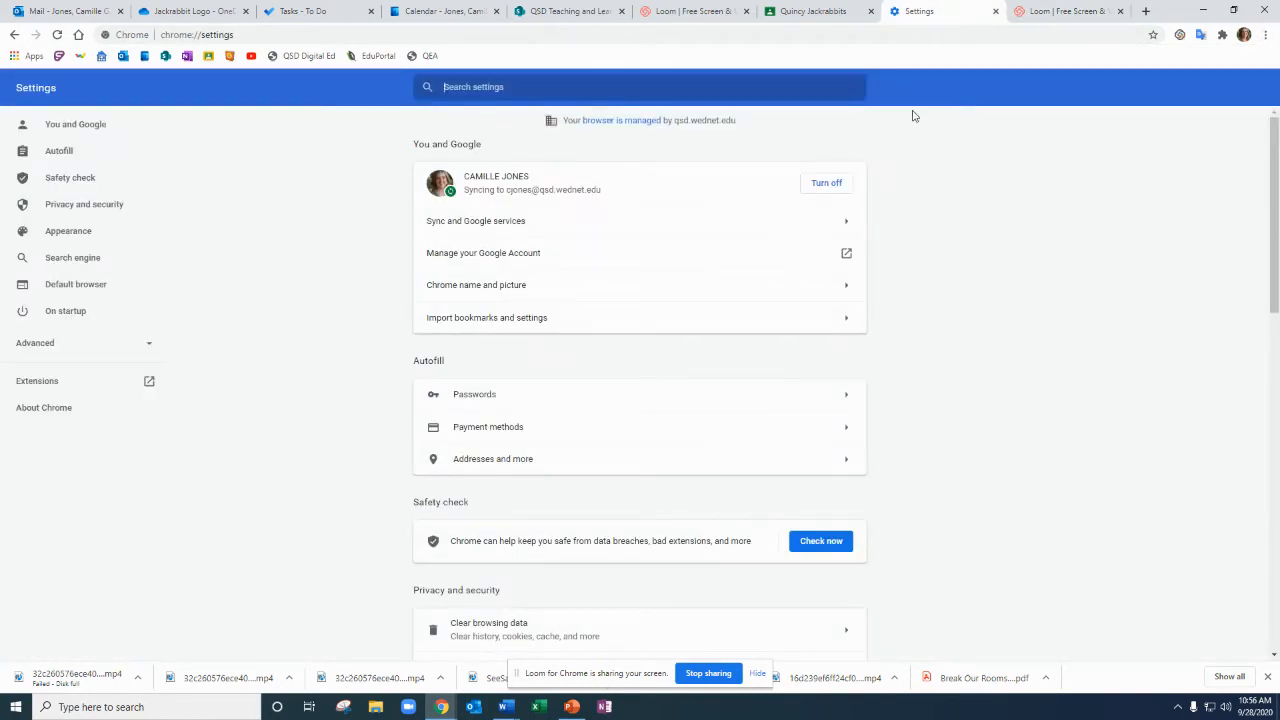
# - Search settings for 'downloads' and switch on 'Ask where to save each file before downloading'
pyautogui.write('downloads')
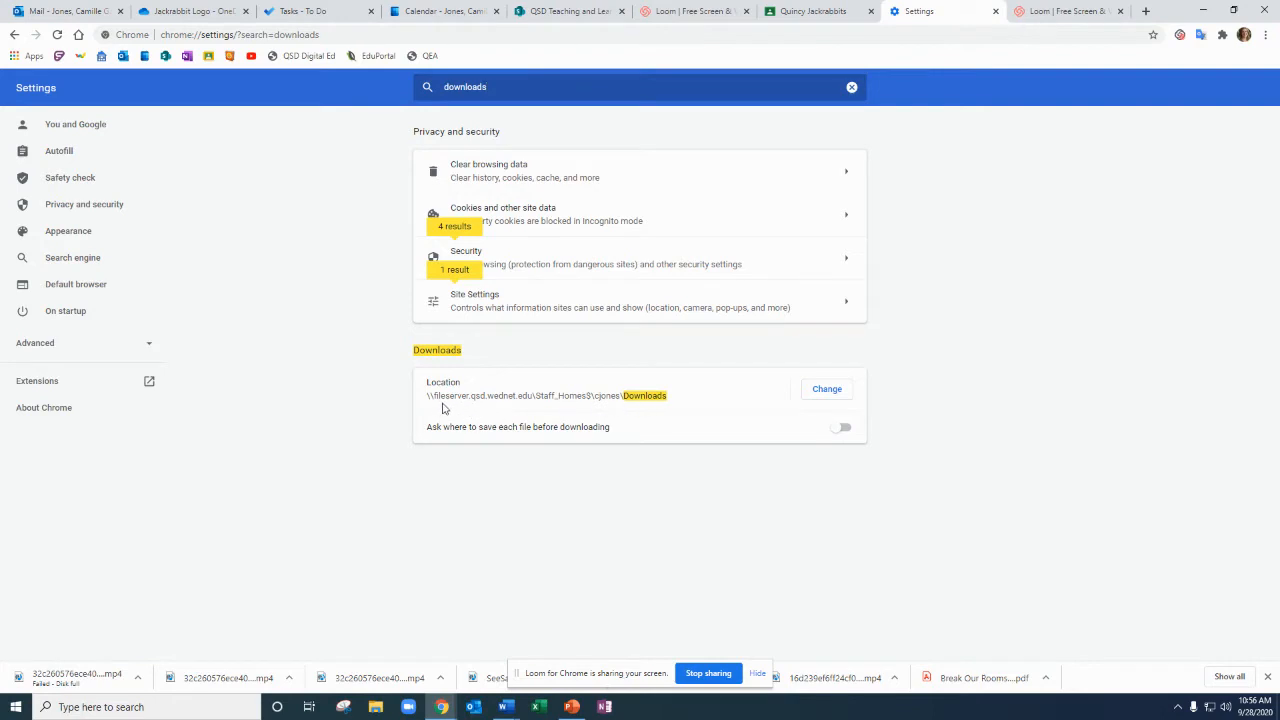
pyautogui.moveTo(548, 408)
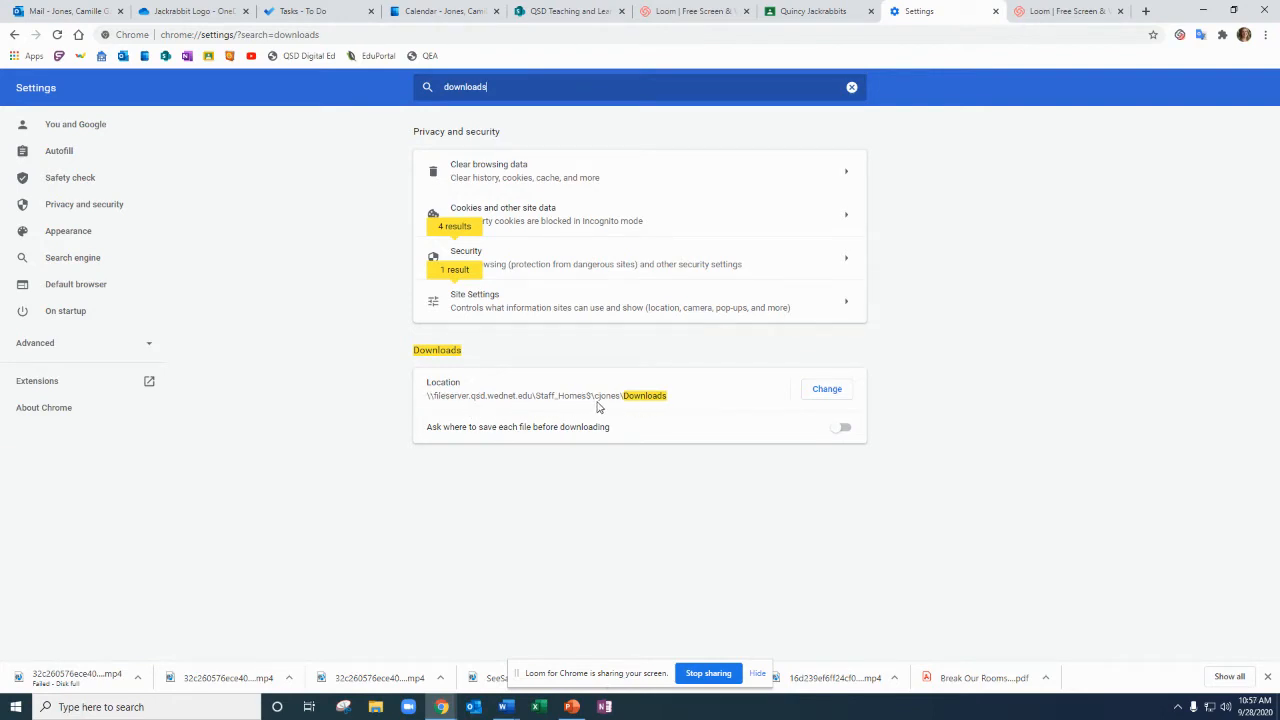
pyautogui.moveTo(668, 404)
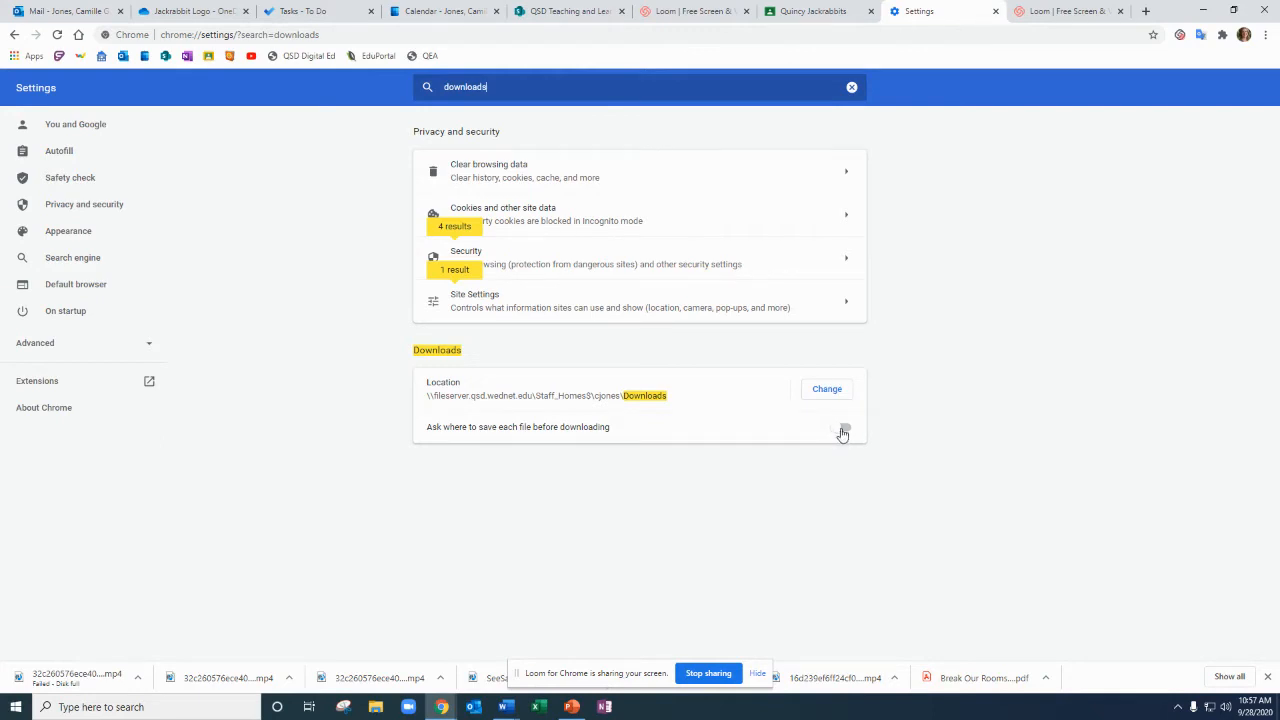
pyautogui.click(844, 428)
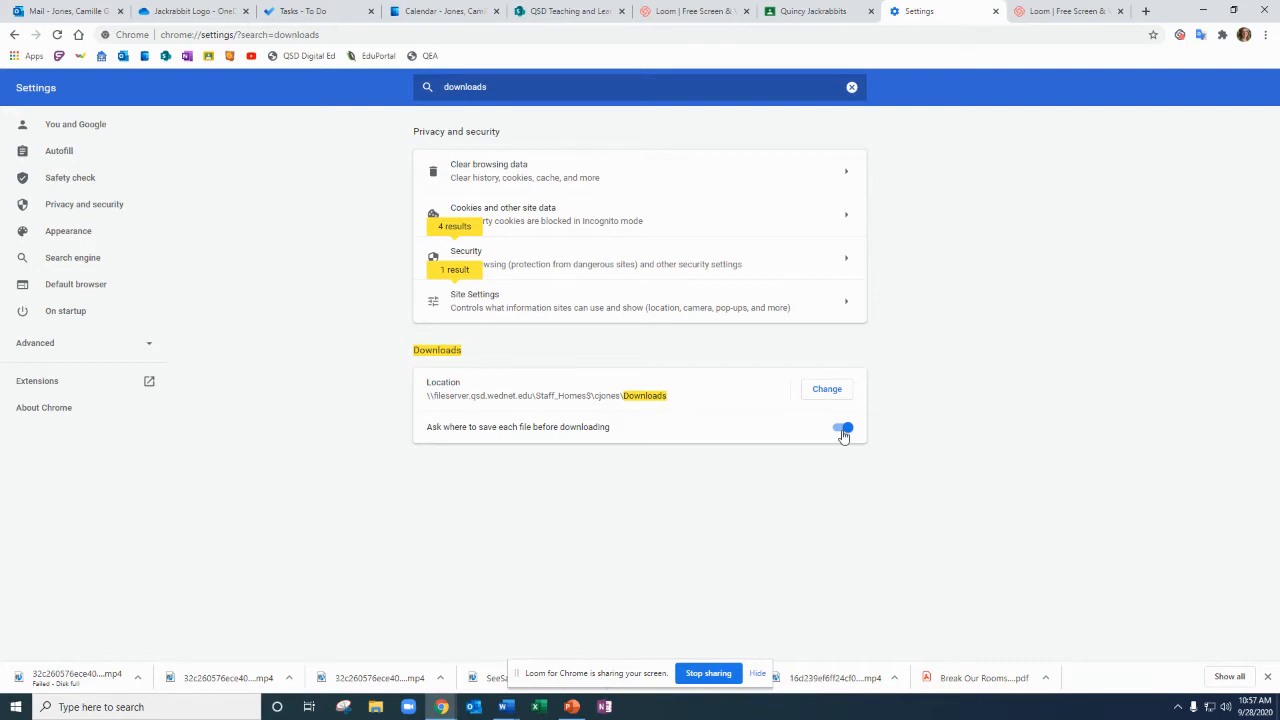
pyautogui.moveTo(994, 24)
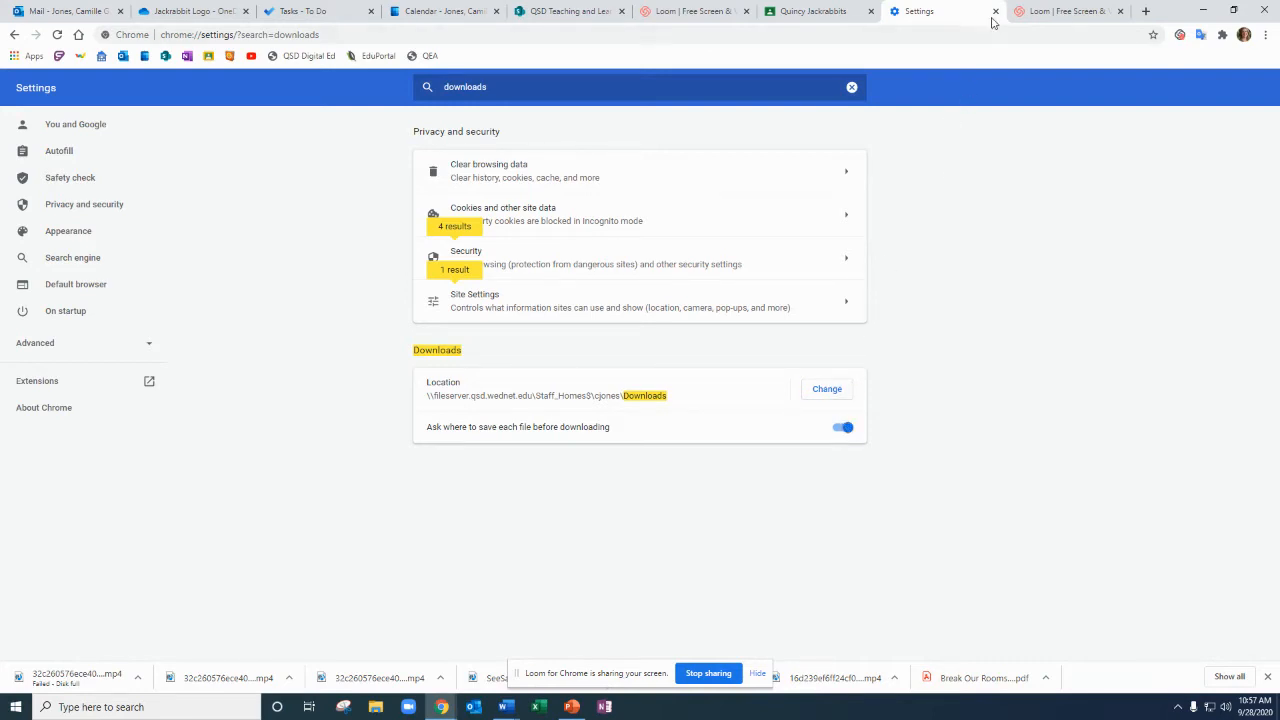
pyautogui.moveTo(996, 12)
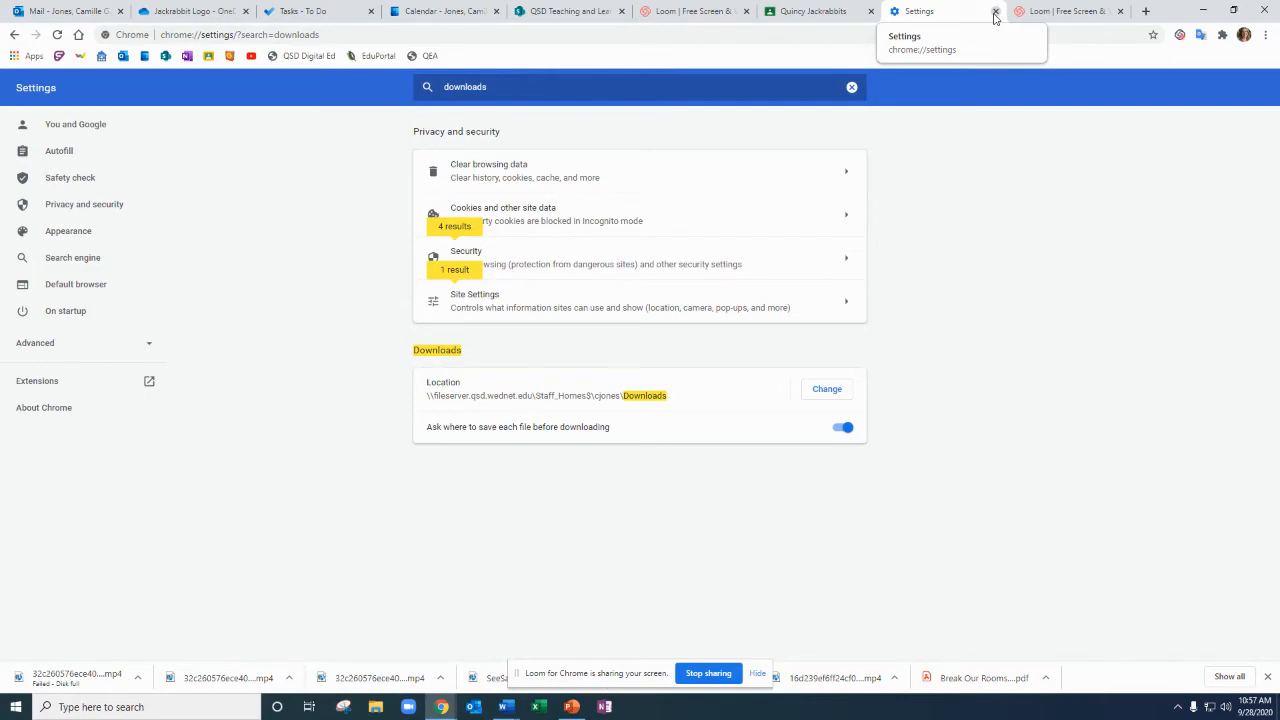
# - Close the Settings tab and scroll the Loom library to the Refresher video
pyautogui.click(996, 12)
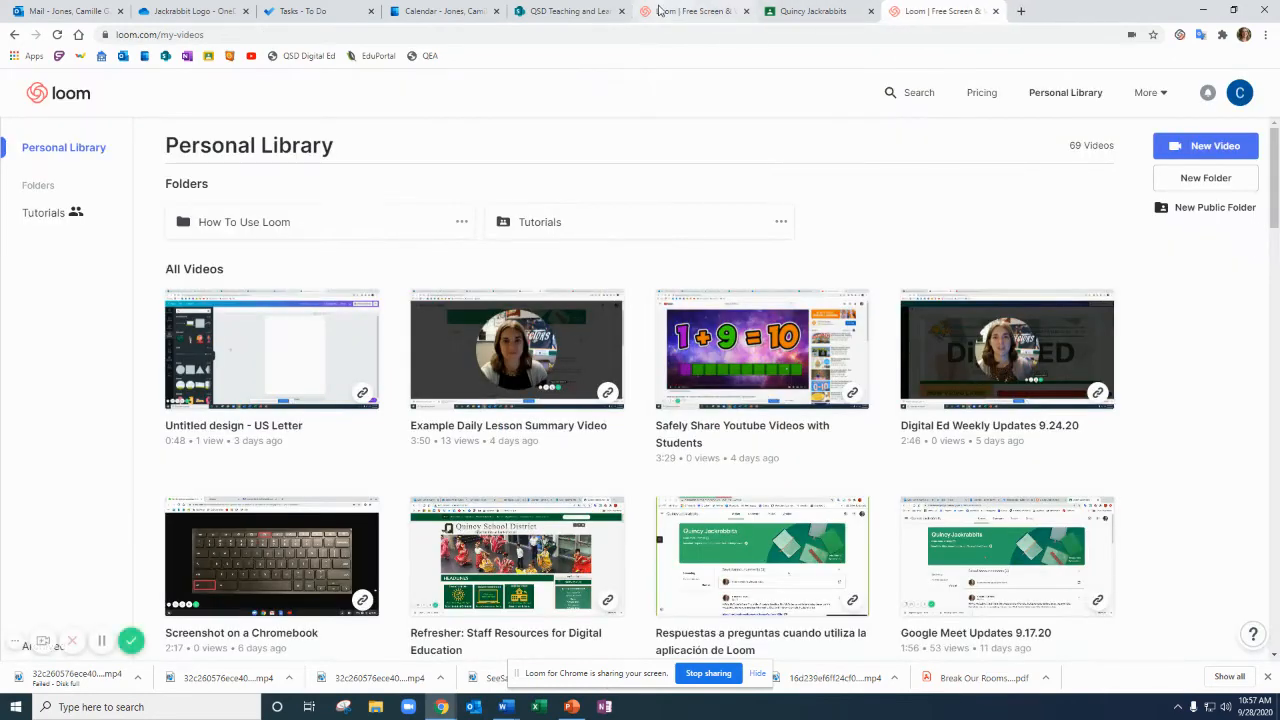
pyautogui.scroll(-3)
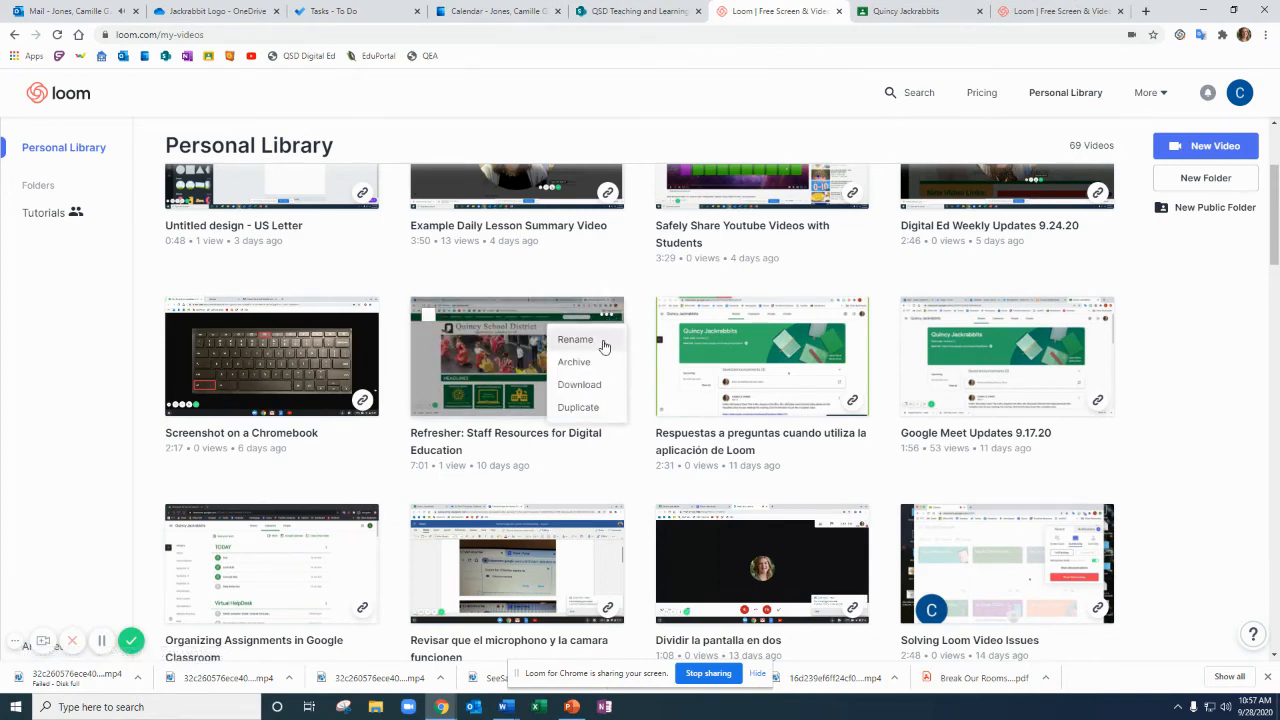
pyautogui.moveTo(580, 388)
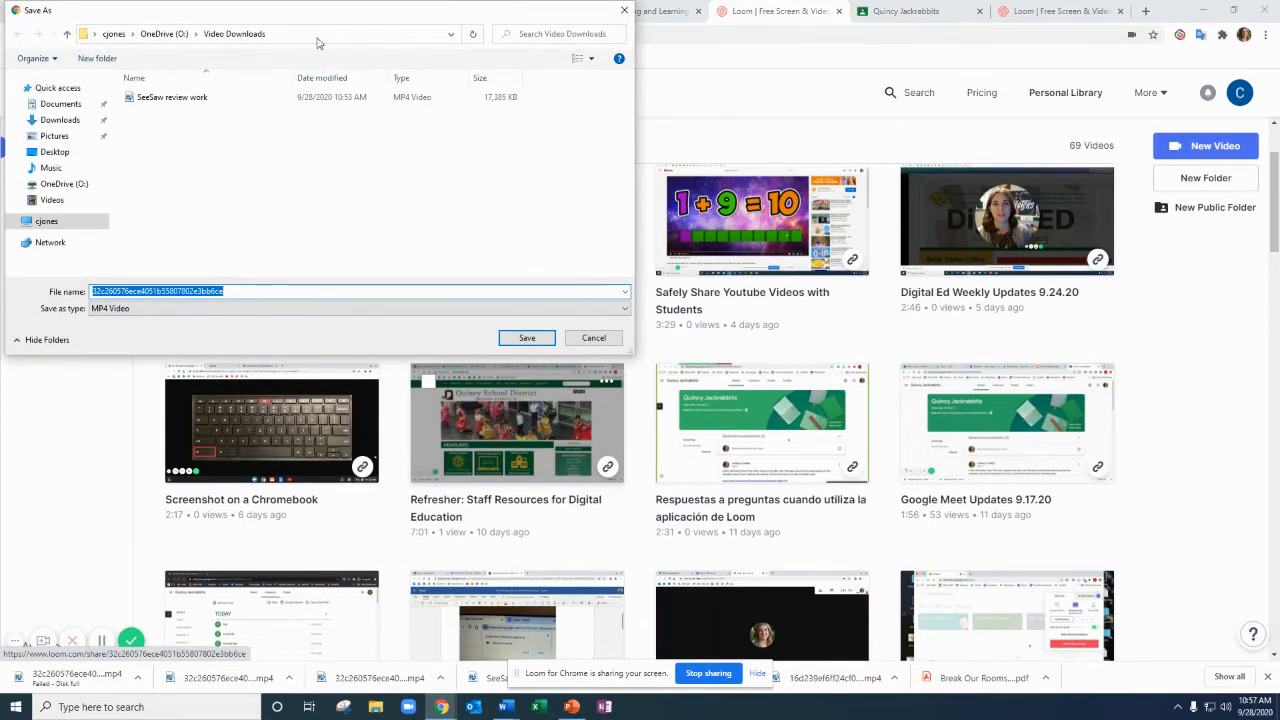
# - Navigate the Save As dialog from cjones into the OneDrive (O:) drive
pyautogui.click(46, 220)
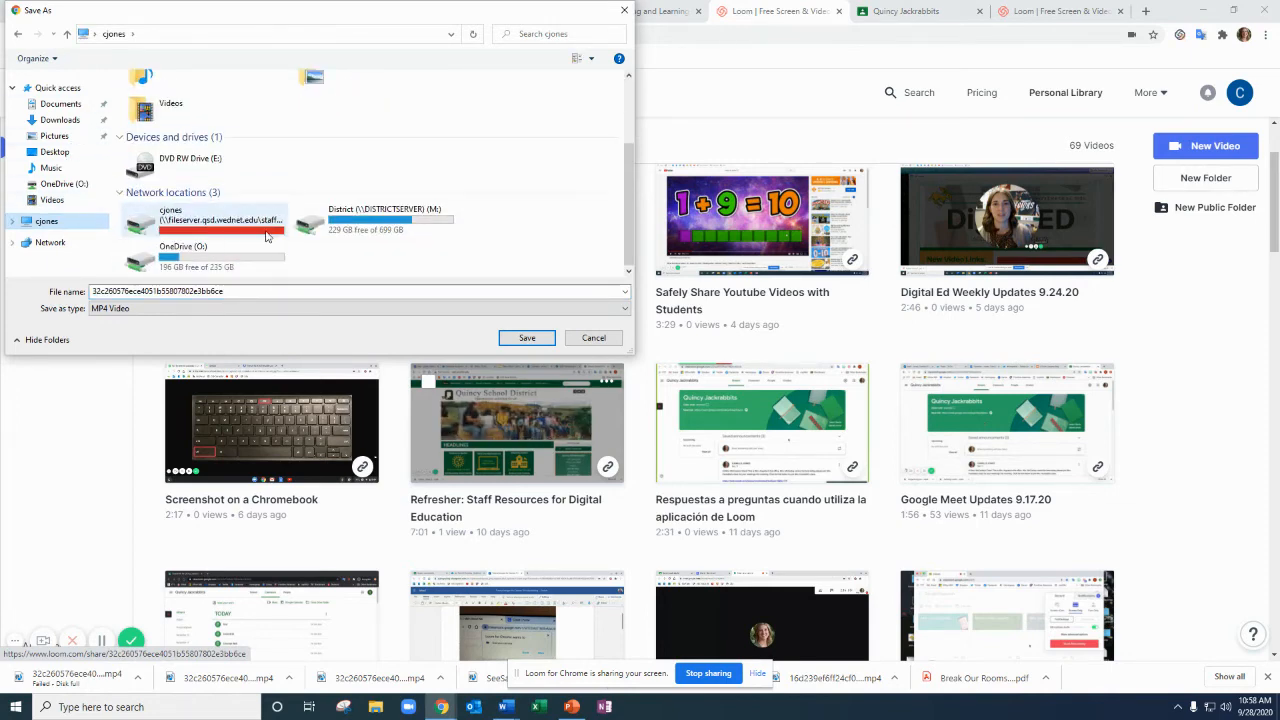
pyautogui.moveTo(240, 258)
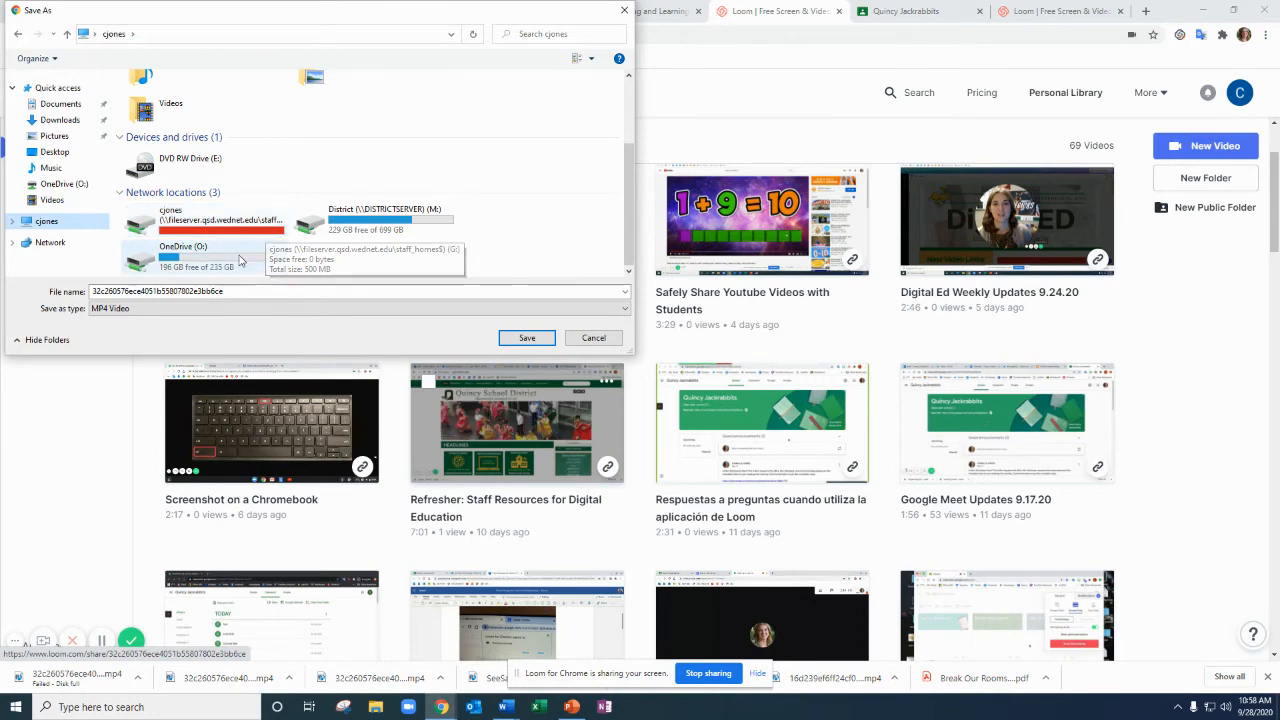
pyautogui.moveTo(184, 252)
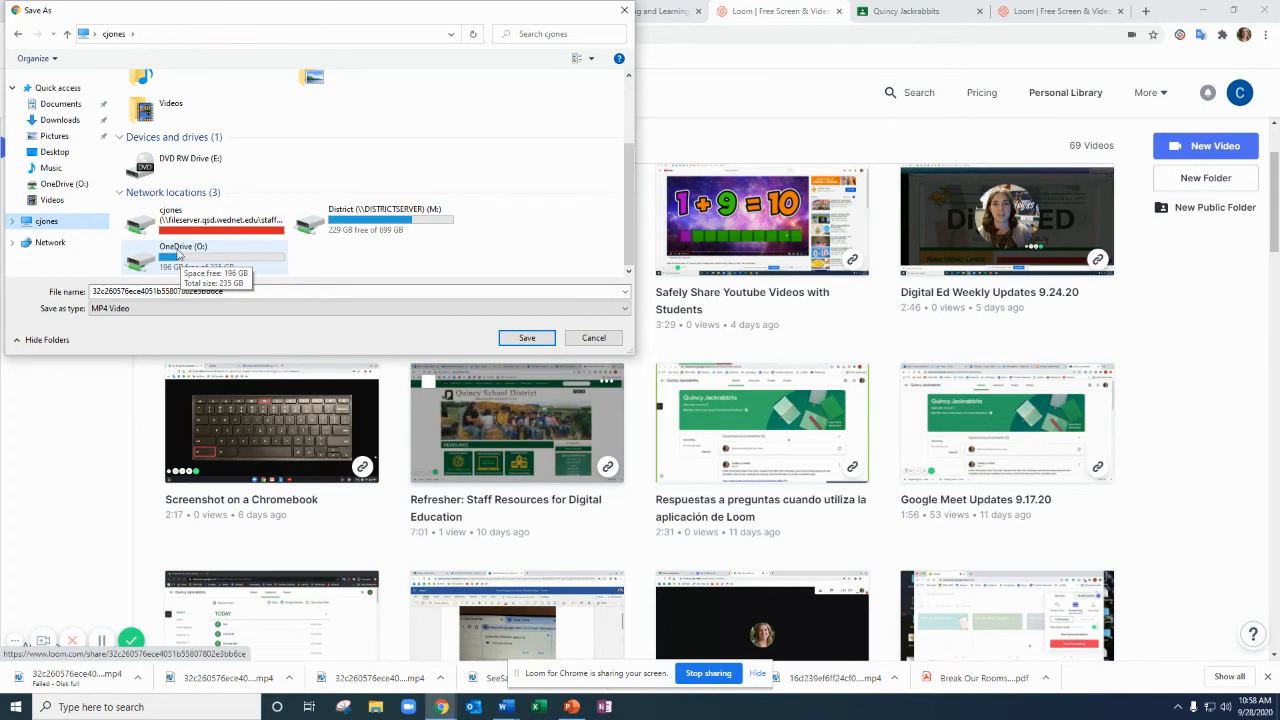
pyautogui.click(204, 250)
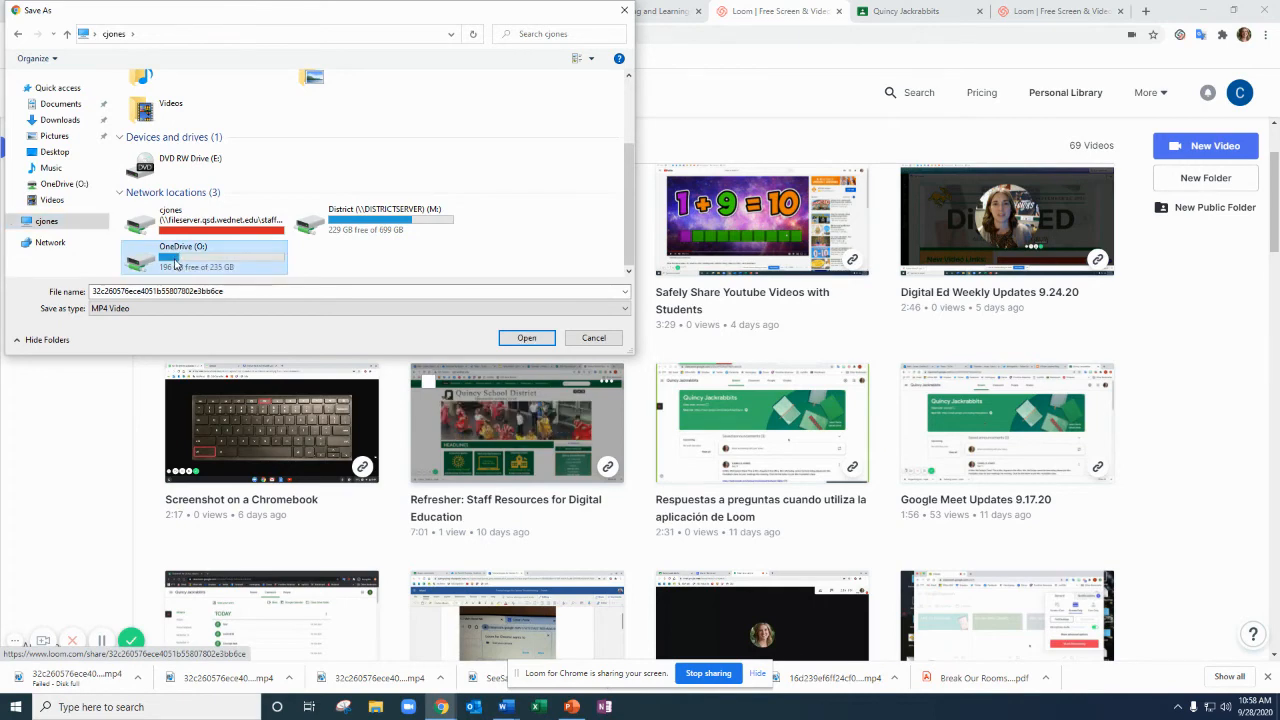
pyautogui.doubleClick(184, 252)
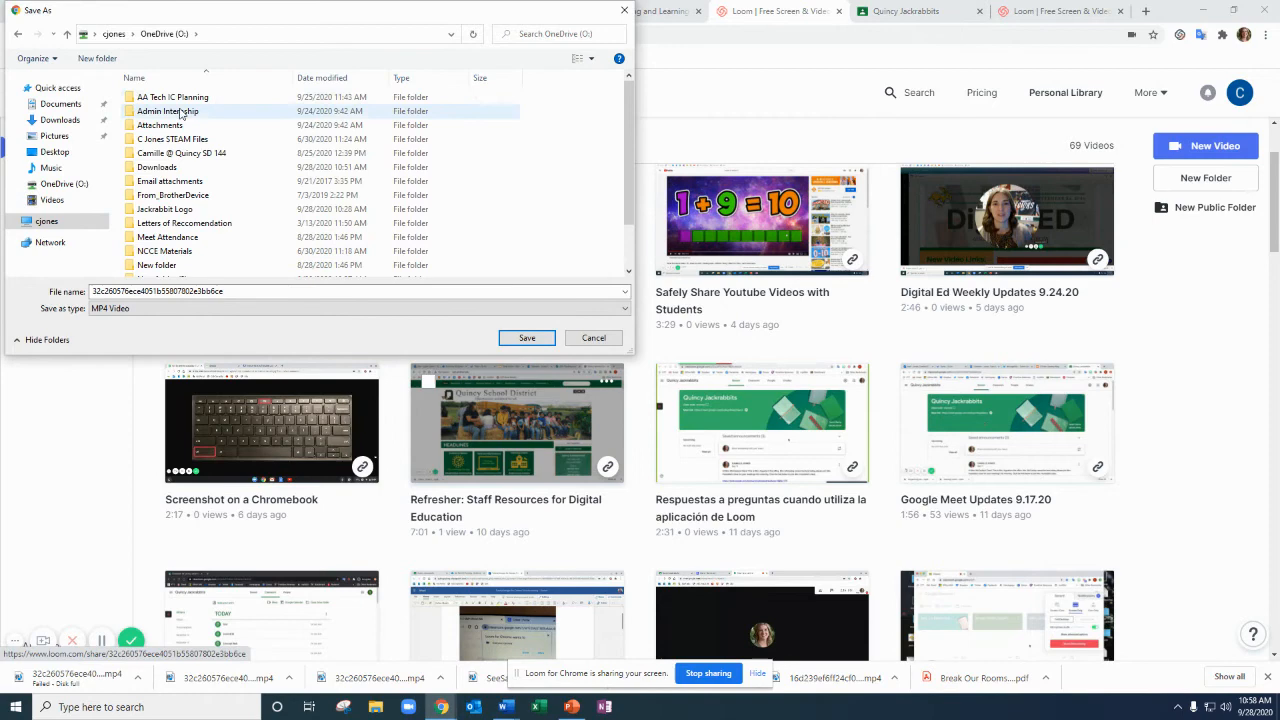
pyautogui.scroll(-3)
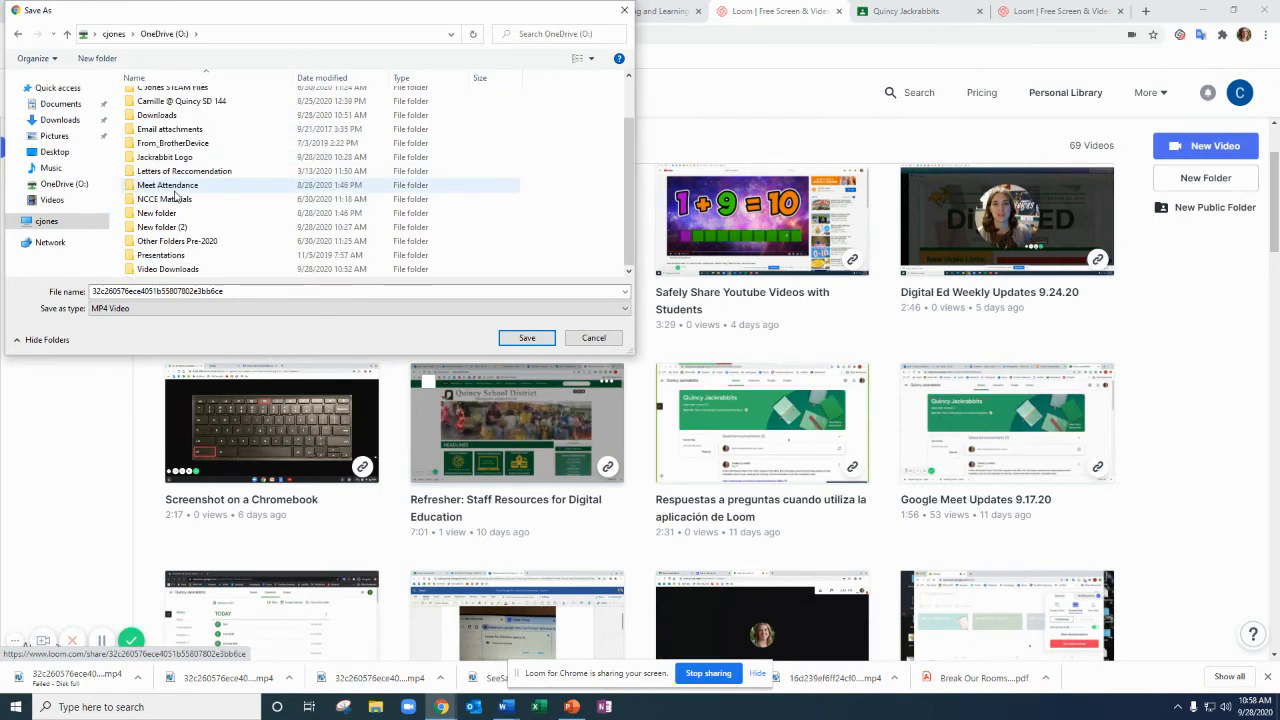
# - Choose a folder on OneDrive and save the Refresher video there
pyautogui.click(176, 240)
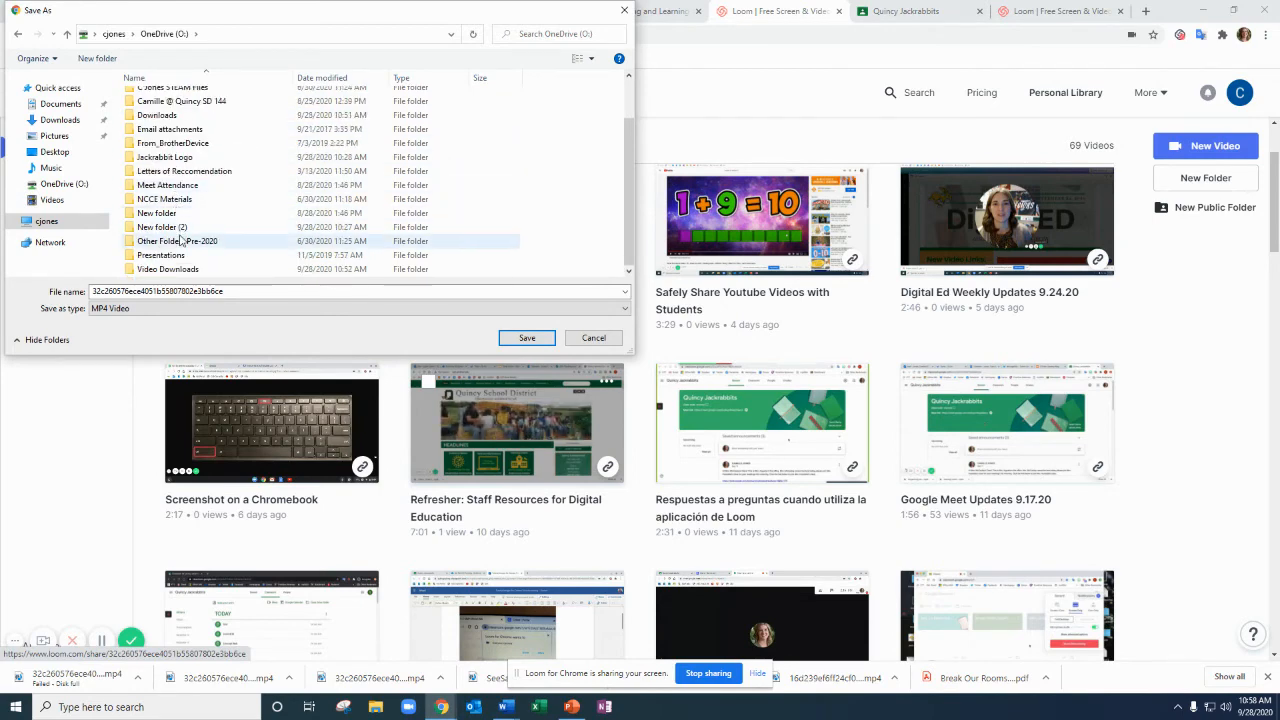
pyautogui.click(168, 268)
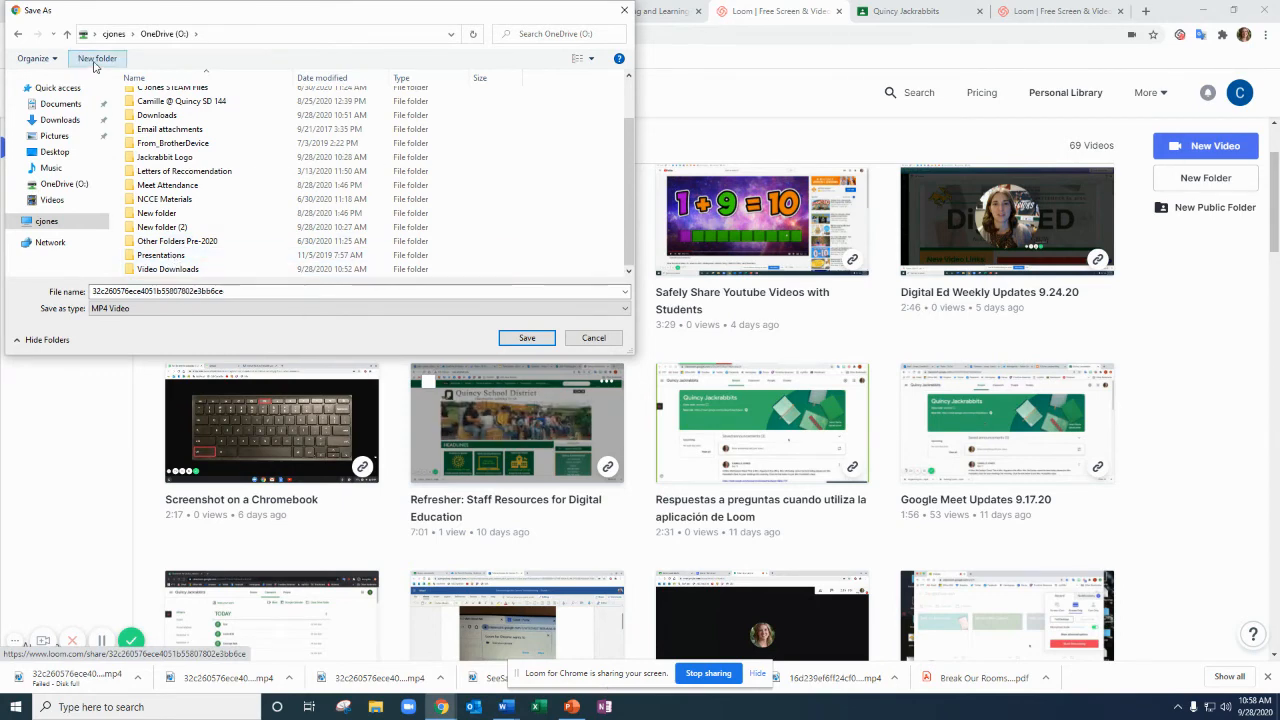
pyautogui.click(168, 268)
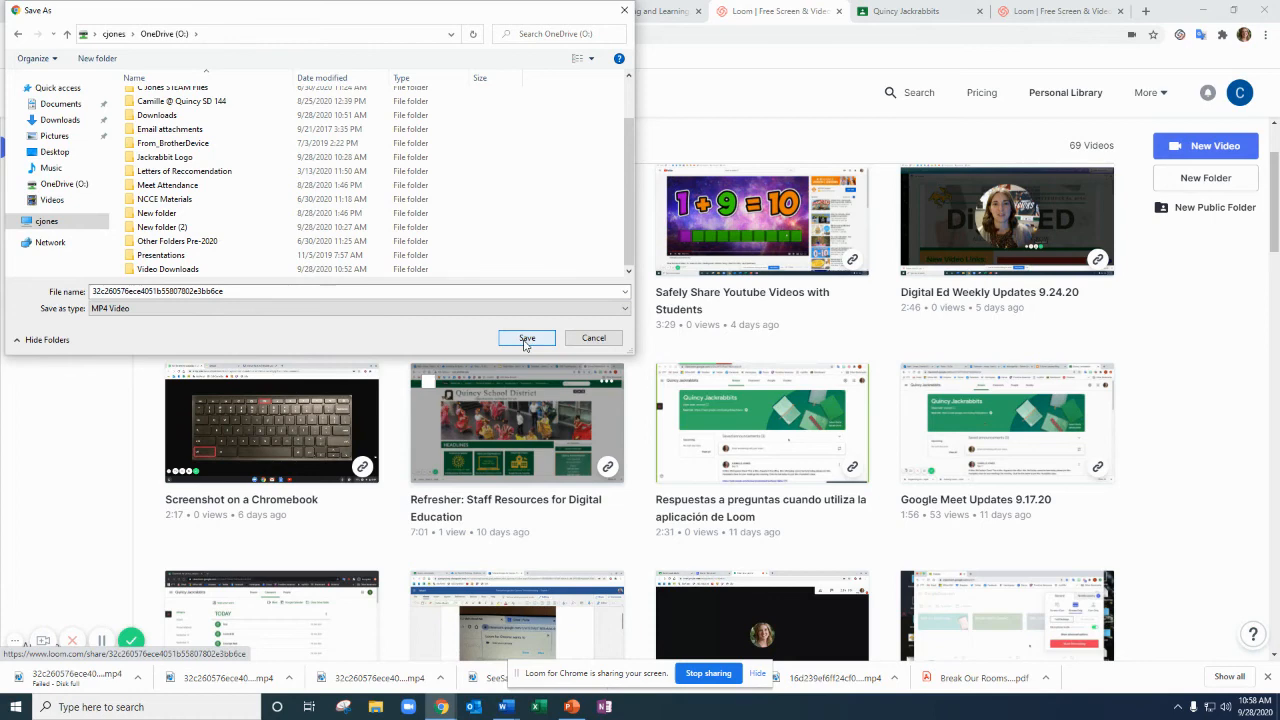
pyautogui.click(528, 338)
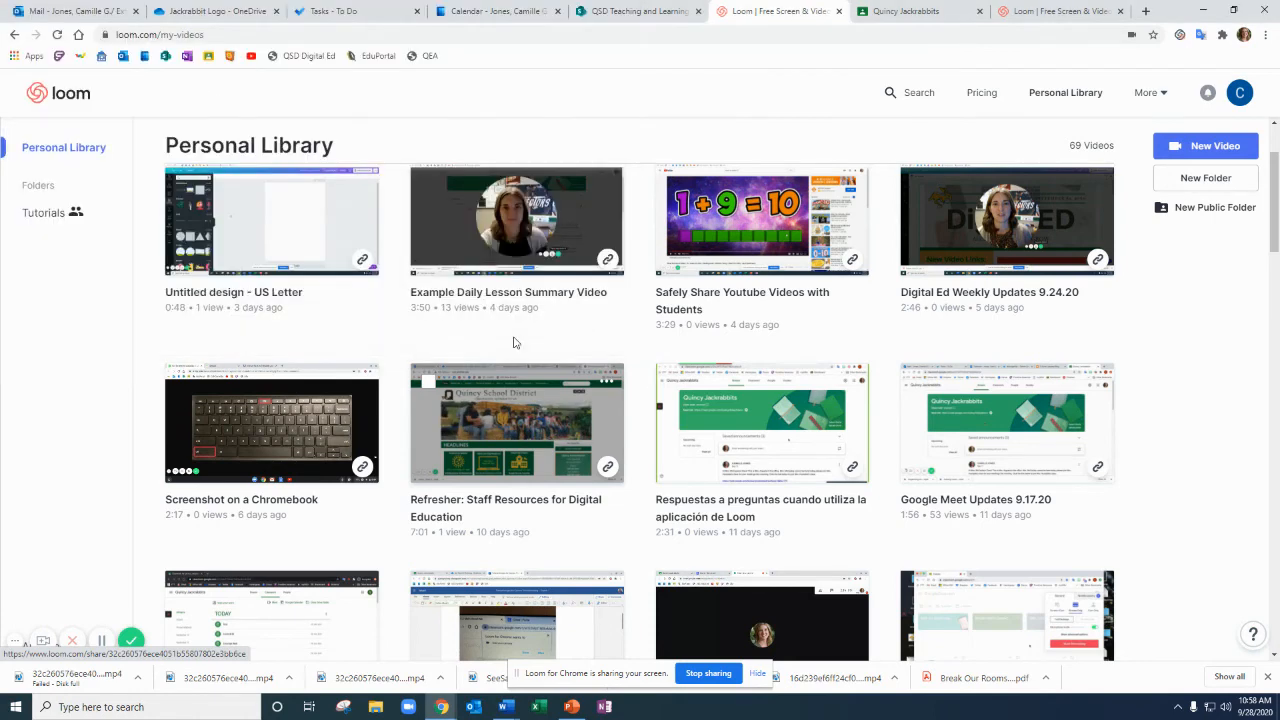
# - Start a new announcement in the Quincy Jackrabbits stream and choose to attach a file
pyautogui.click(904, 12)
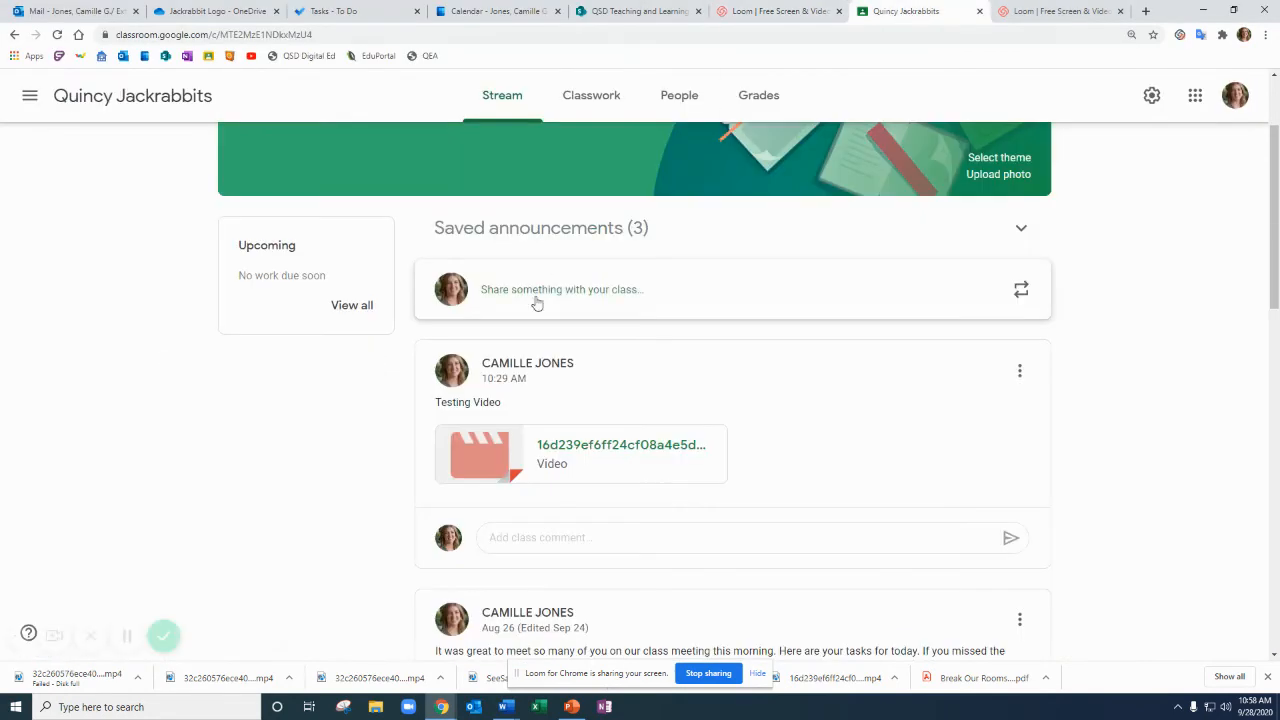
pyautogui.click(560, 288)
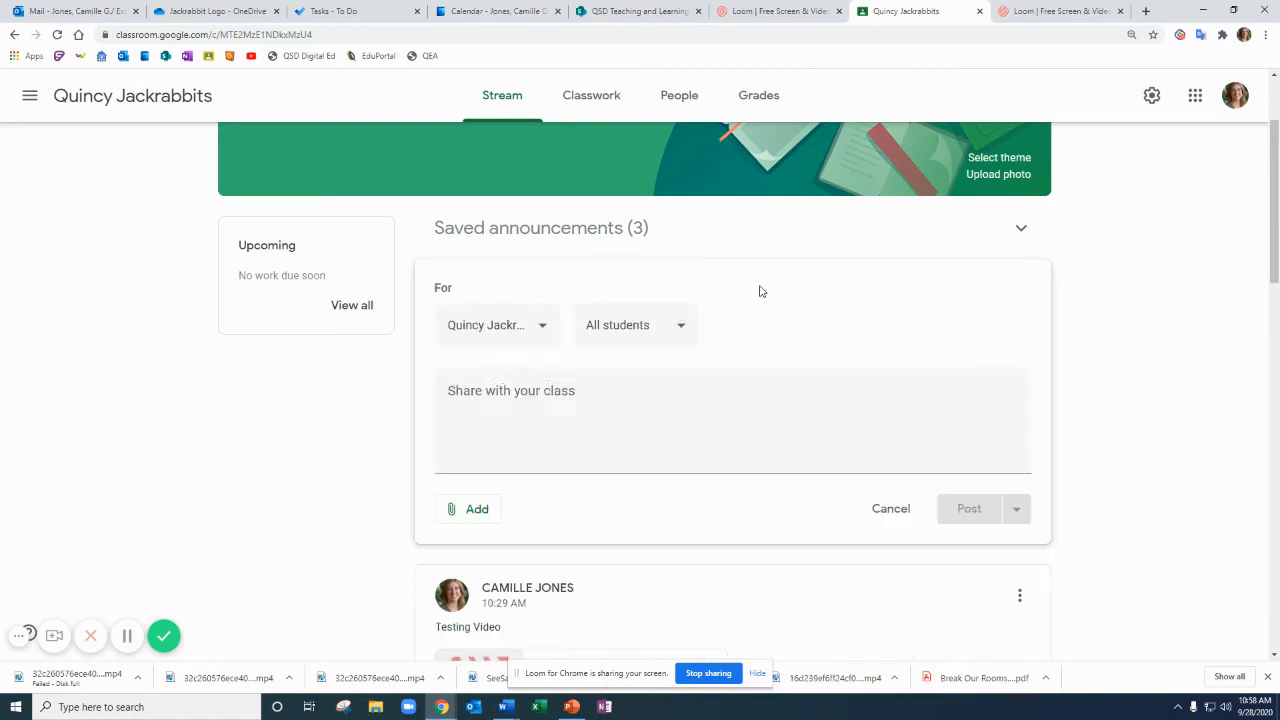
pyautogui.click(476, 510)
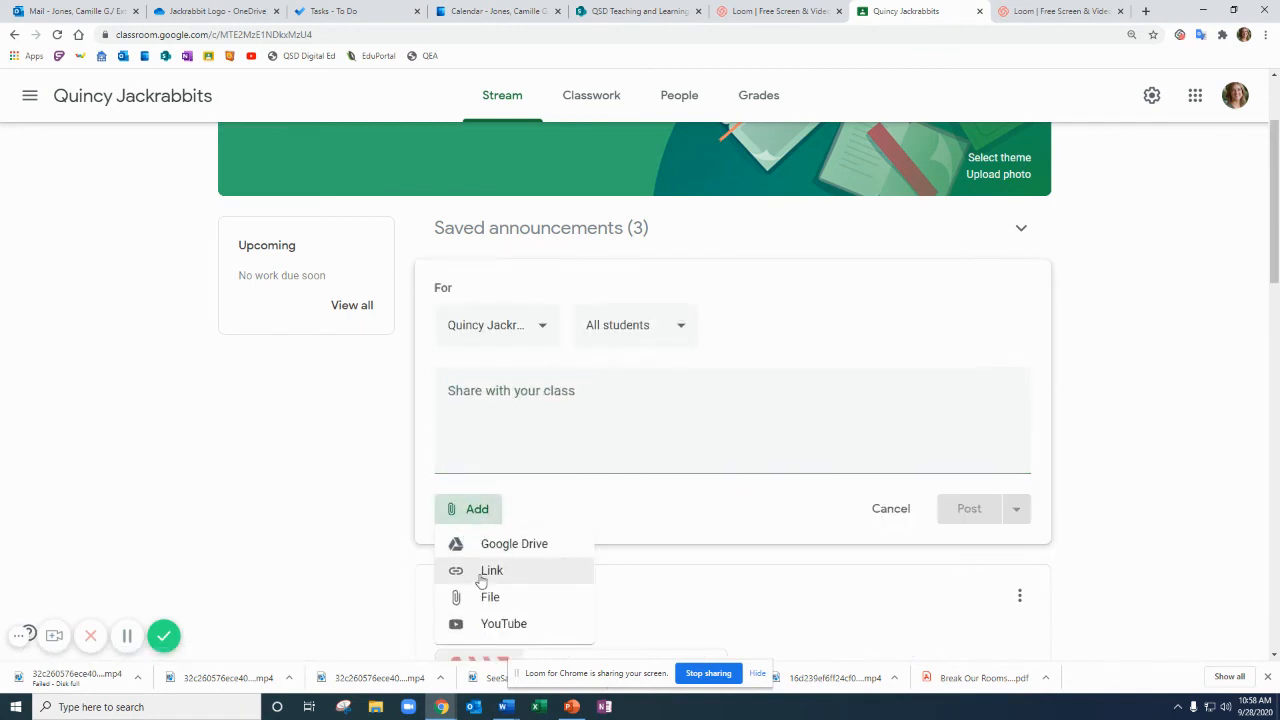
pyautogui.moveTo(470, 568)
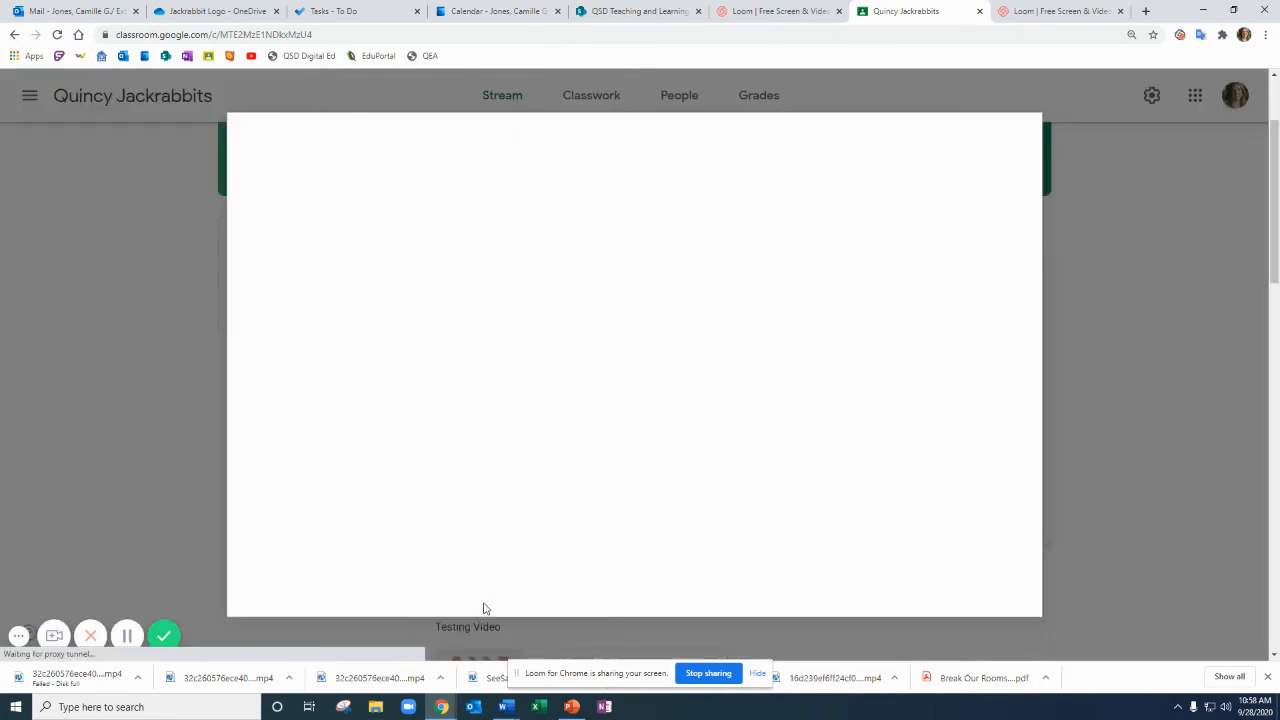
pyautogui.click(356, 192)
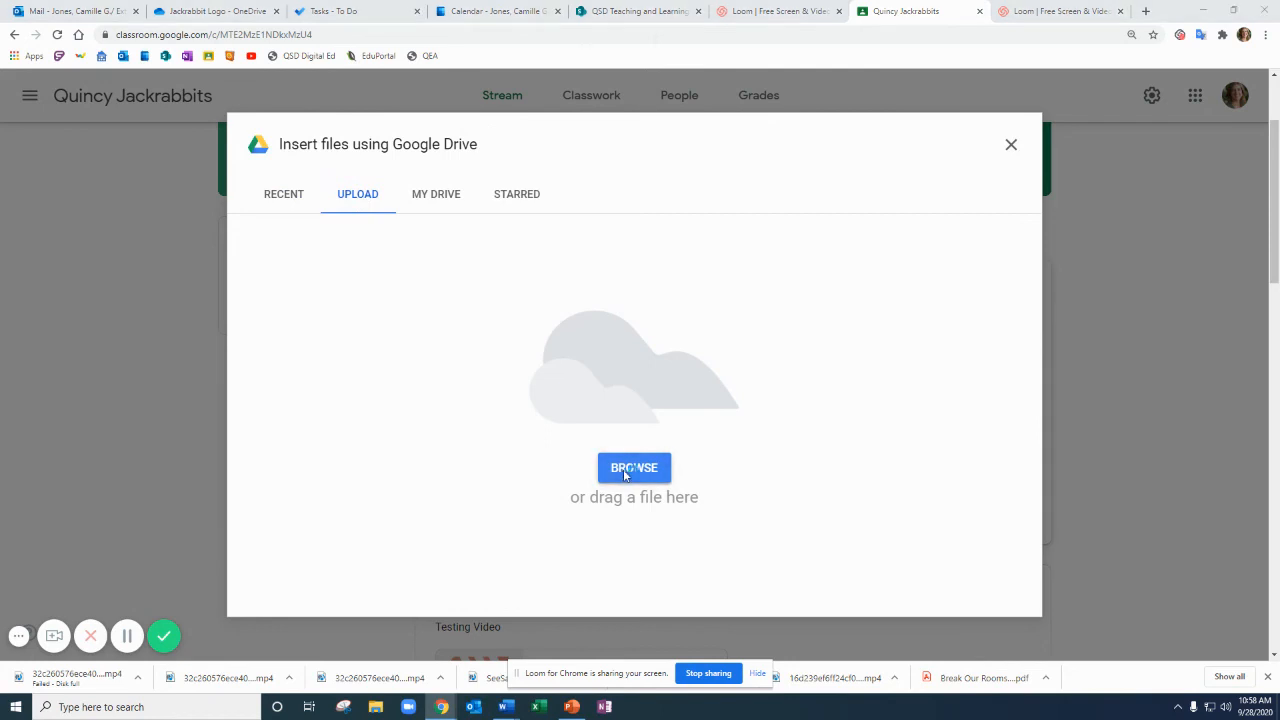
# - Browse to cjones > OneDrive (O:) > Video Downloads and upload 'SeeSaw review work'
pyautogui.click(634, 468)
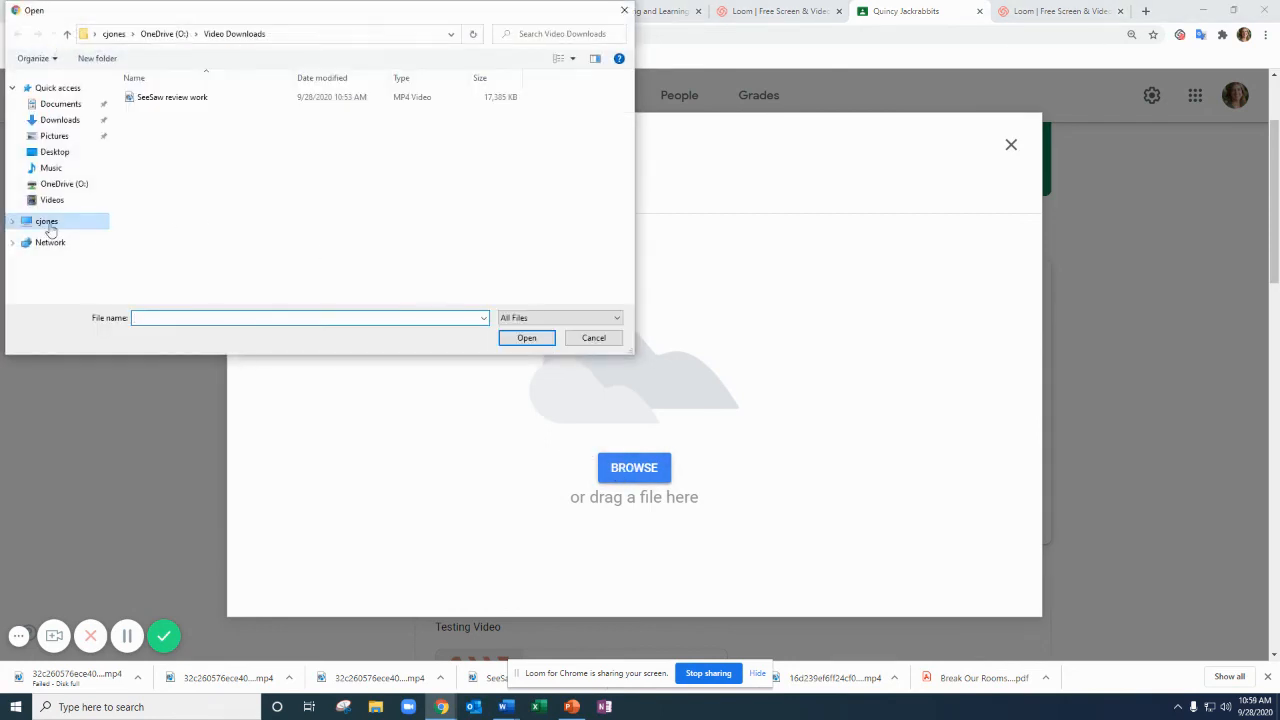
pyautogui.click(46, 220)
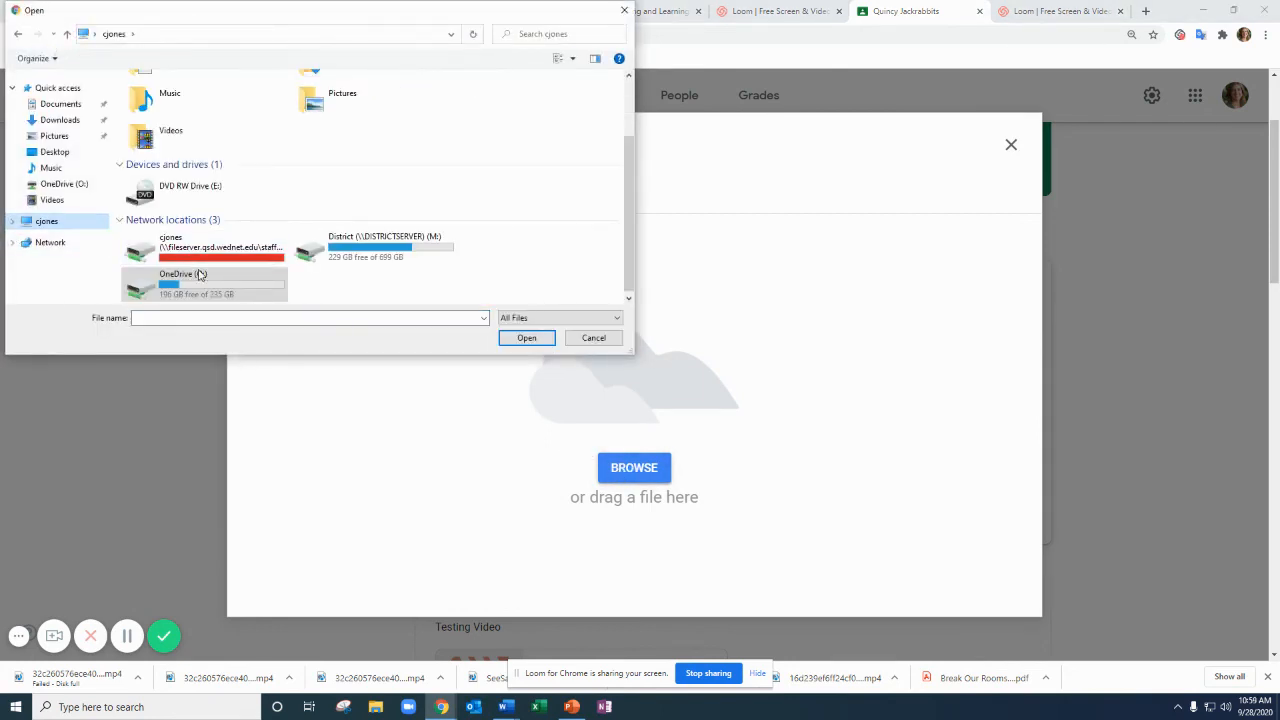
pyautogui.doubleClick(180, 284)
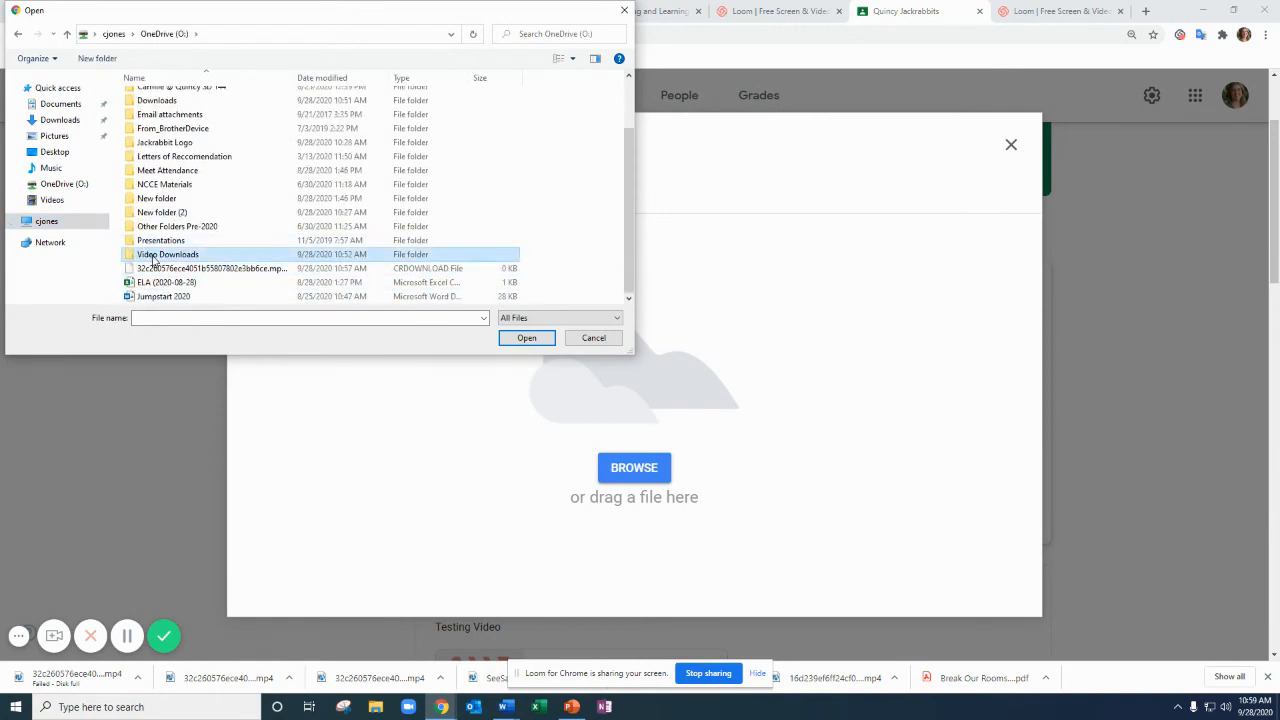
pyautogui.doubleClick(168, 254)
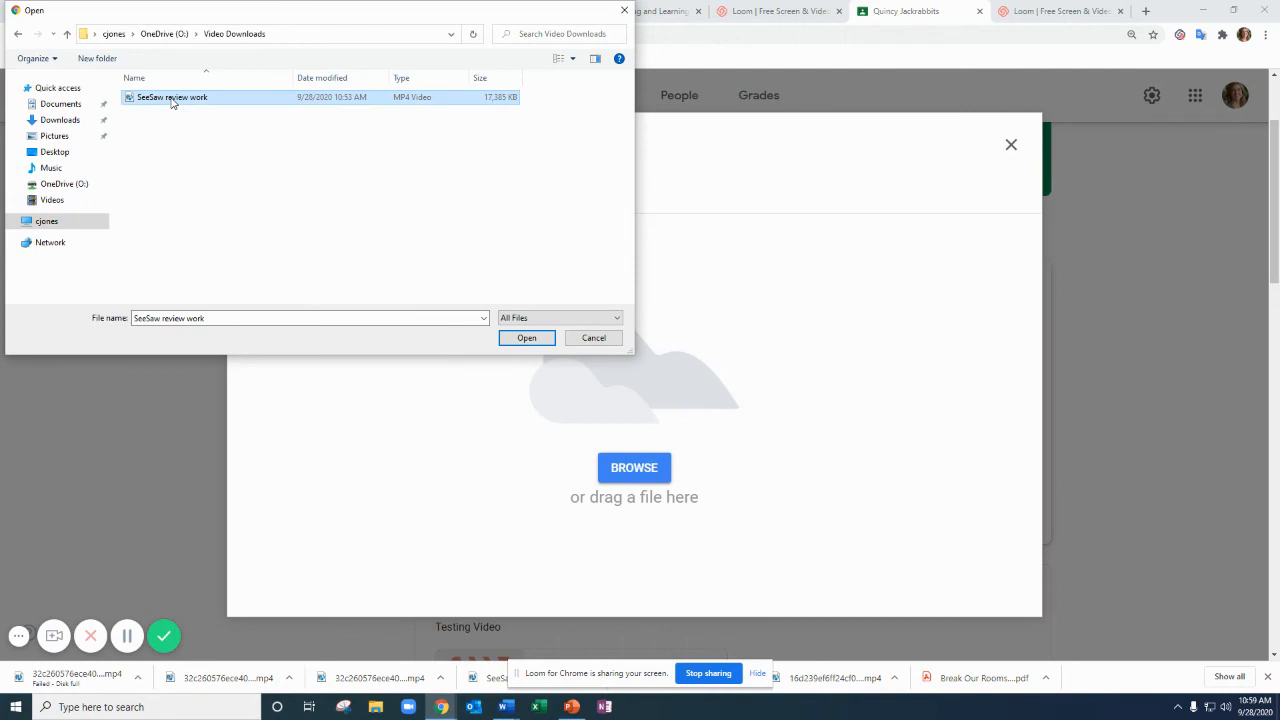
pyautogui.click(526, 336)
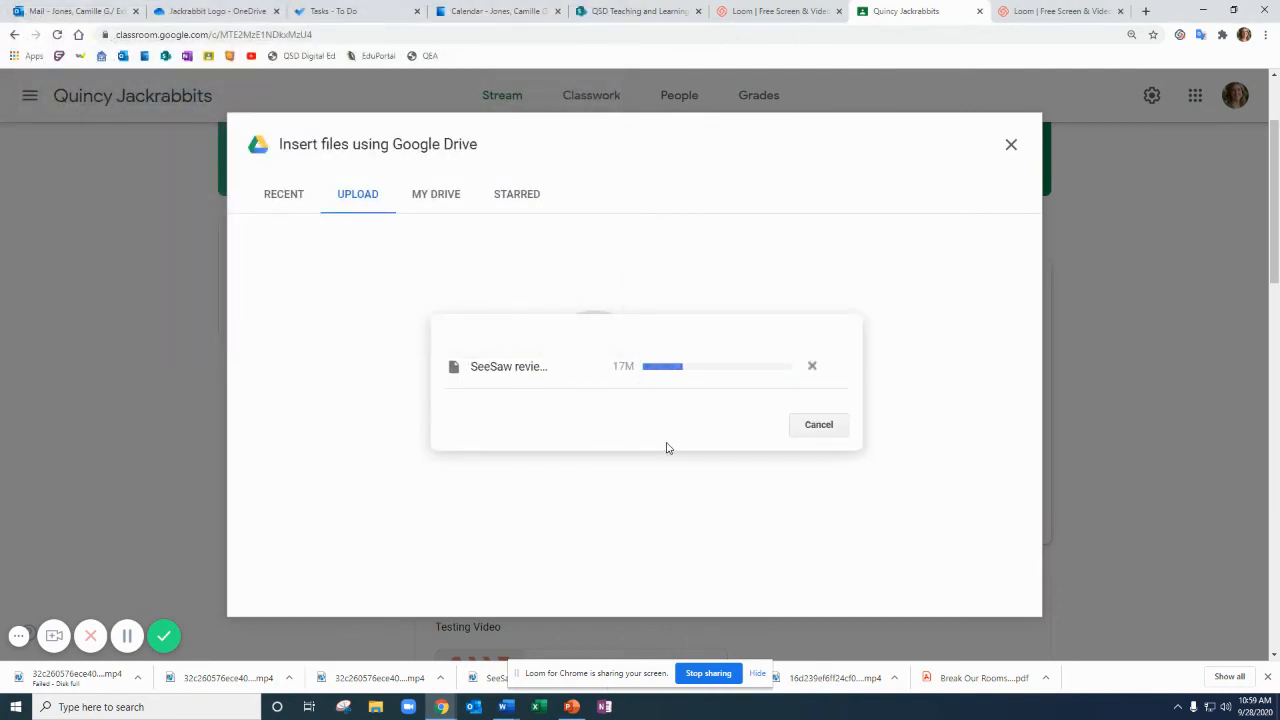